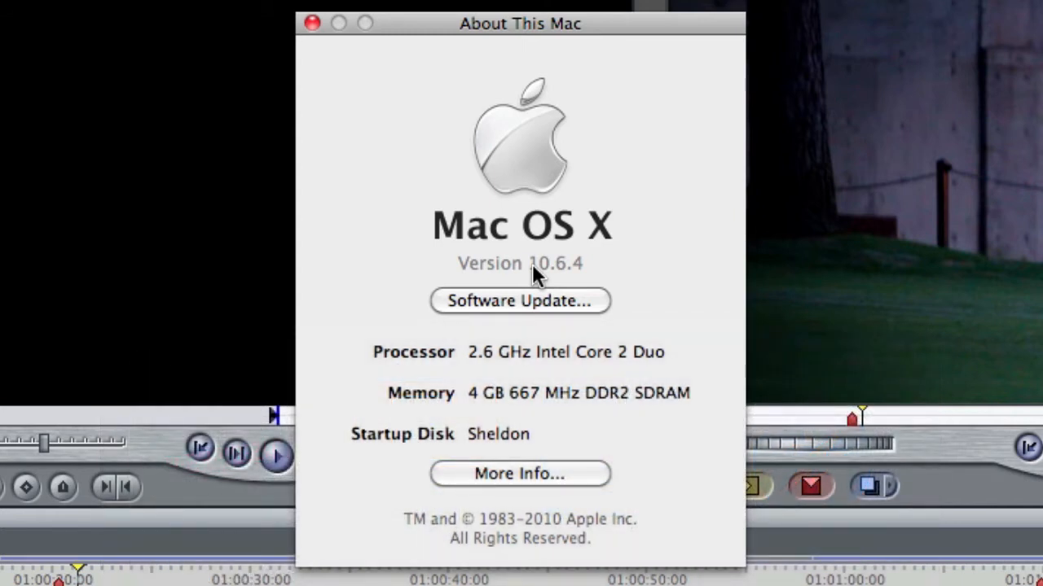
mouse_move(538, 374)
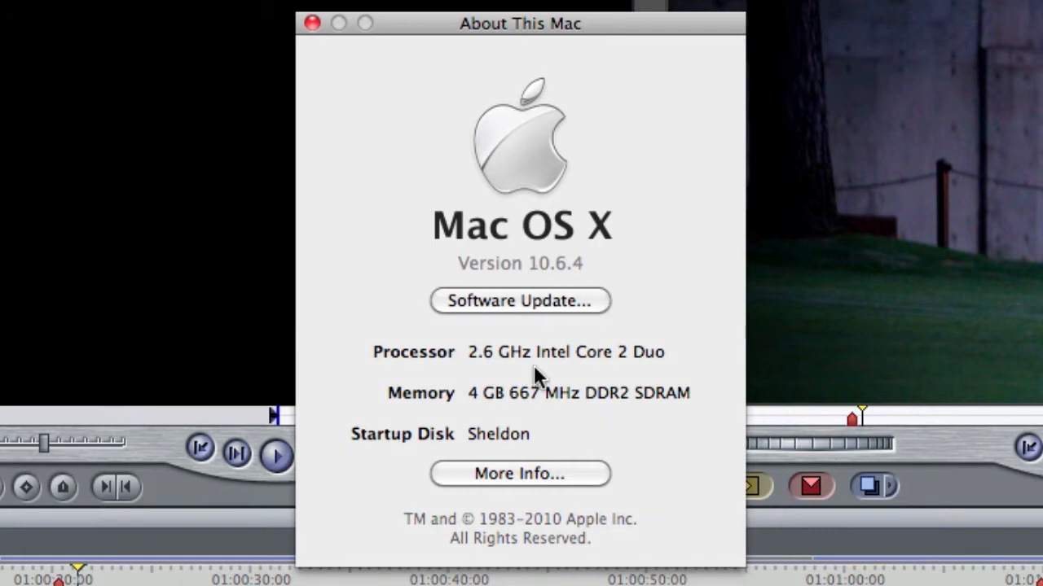
mouse_move(485, 456)
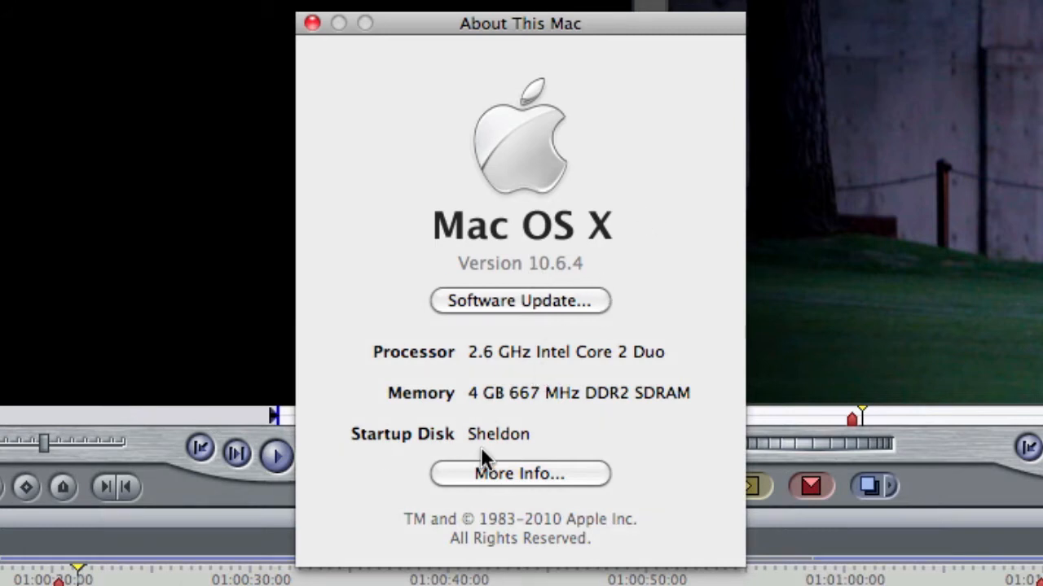
mouse_move(590, 382)
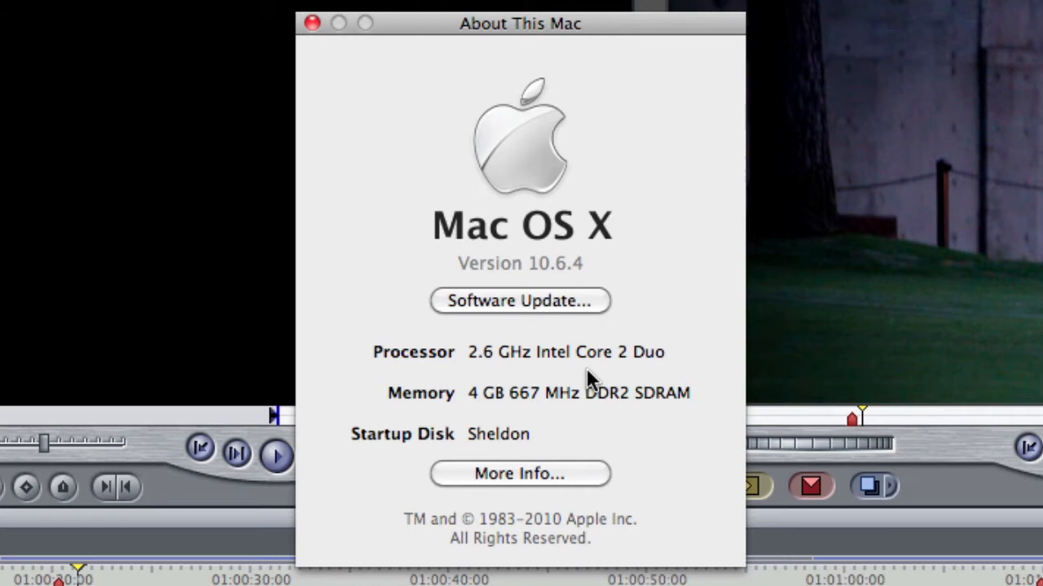
mouse_move(387, 134)
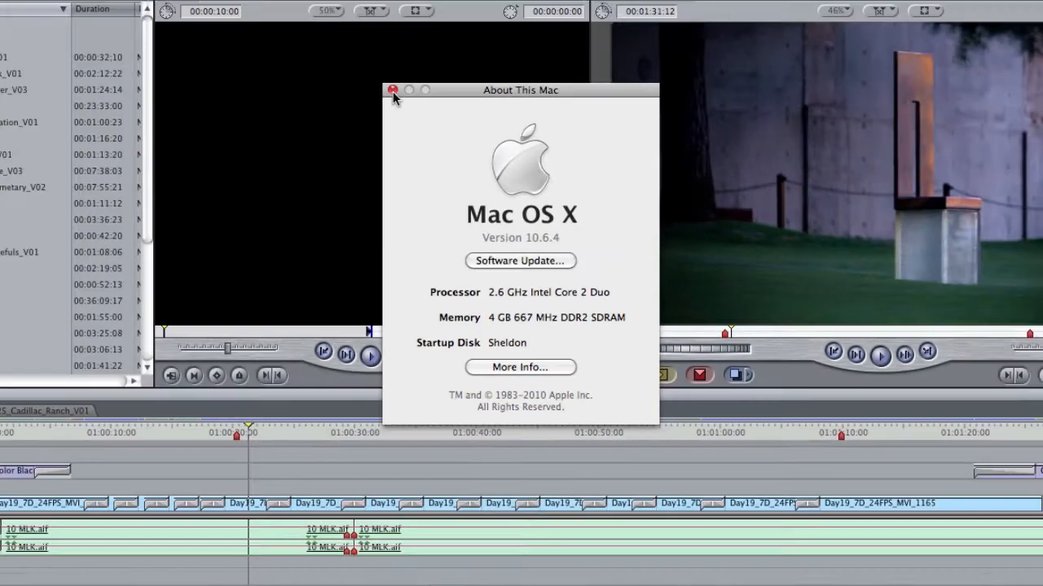
Step: Close the system information window over the Screen Recording clip
left_click(393, 90)
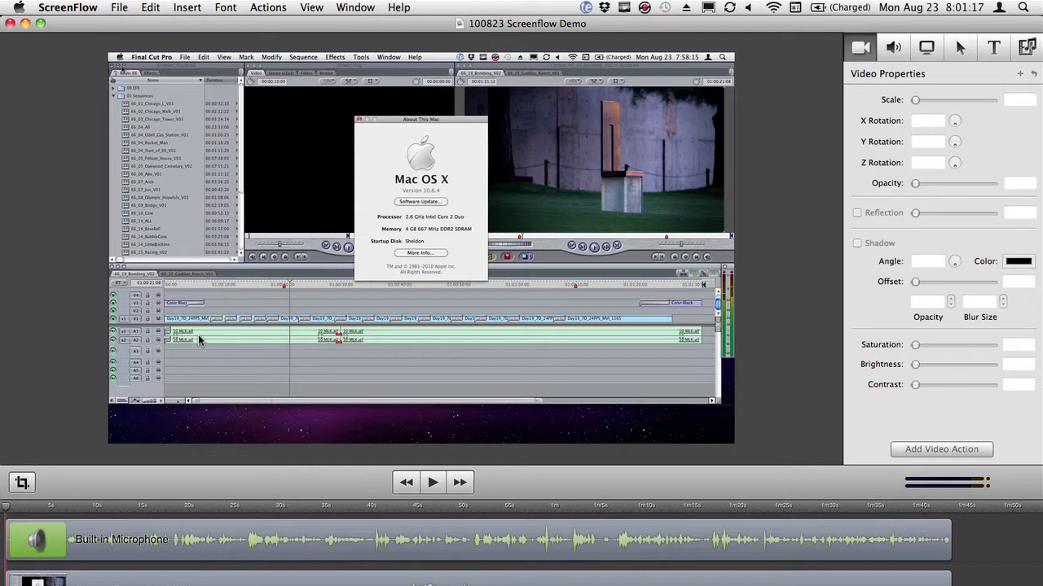
mouse_move(479, 214)
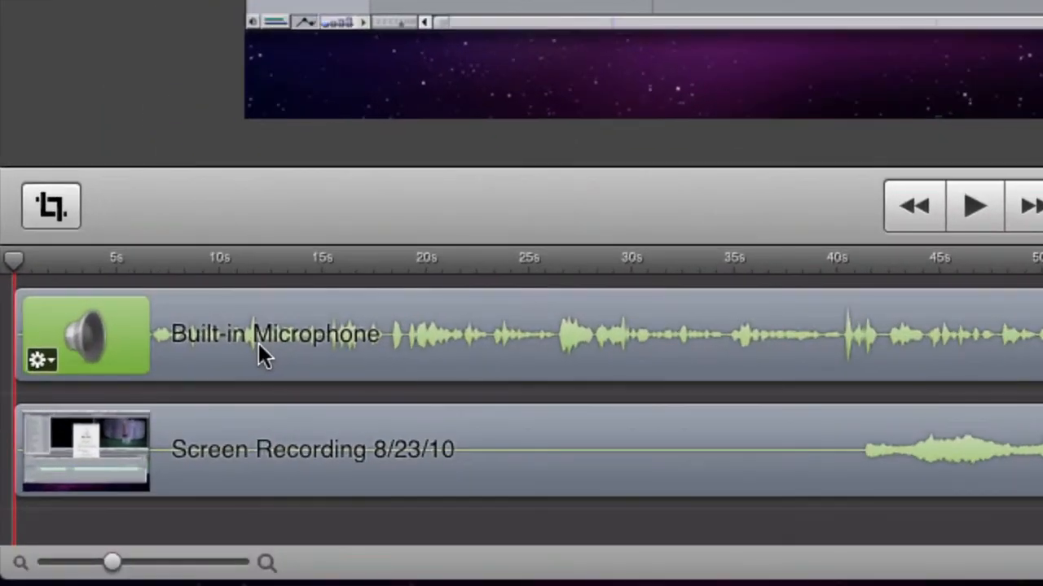
mouse_move(285, 485)
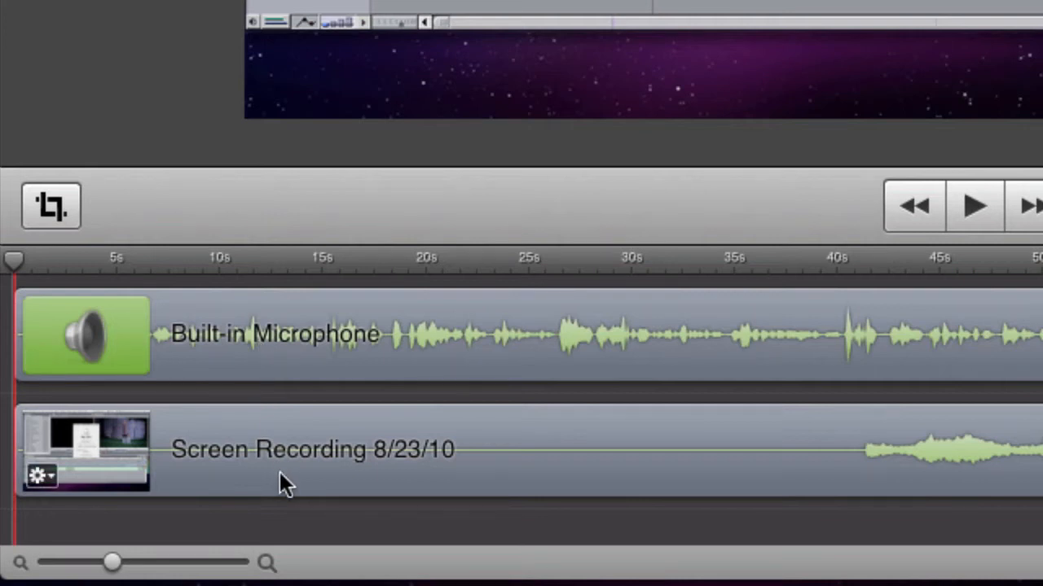
mouse_move(314, 415)
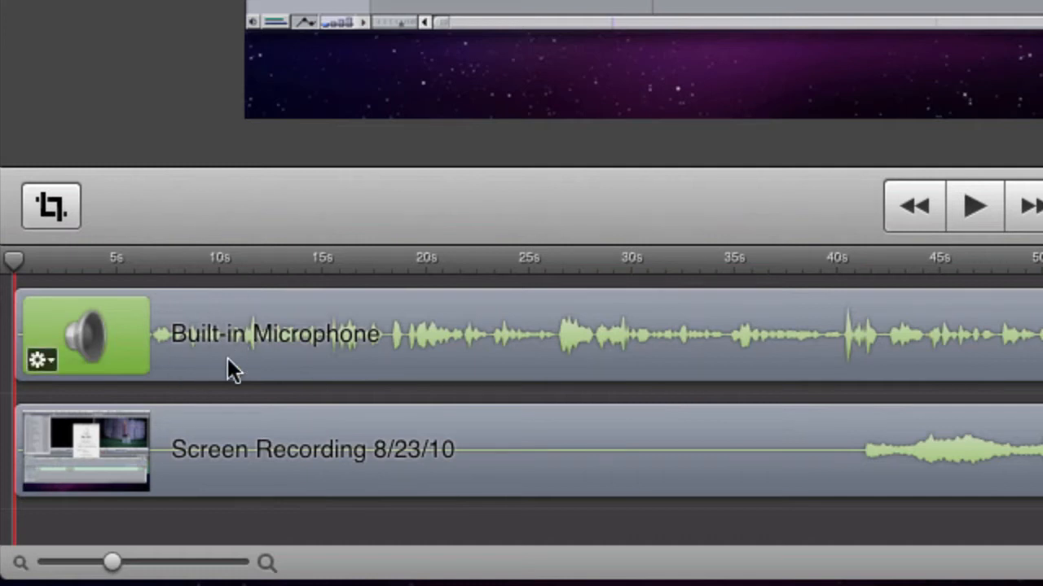
mouse_move(937, 305)
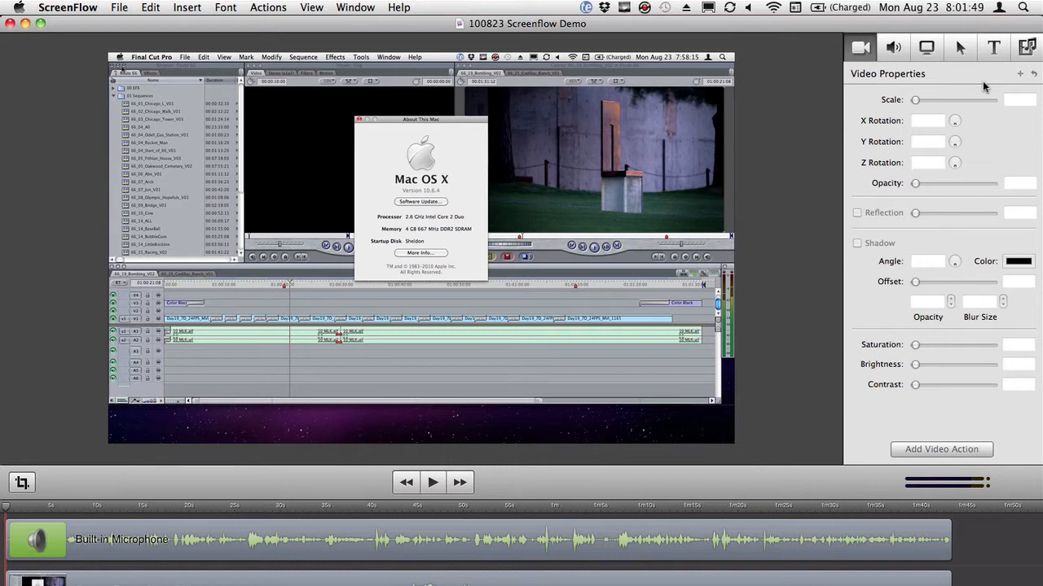
mouse_move(427, 163)
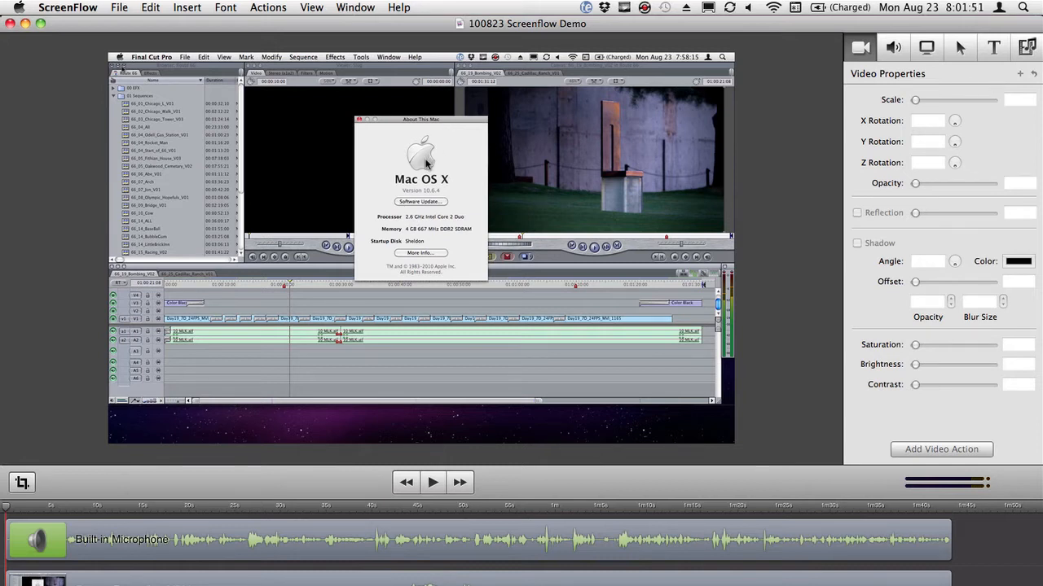
mouse_move(748, 116)
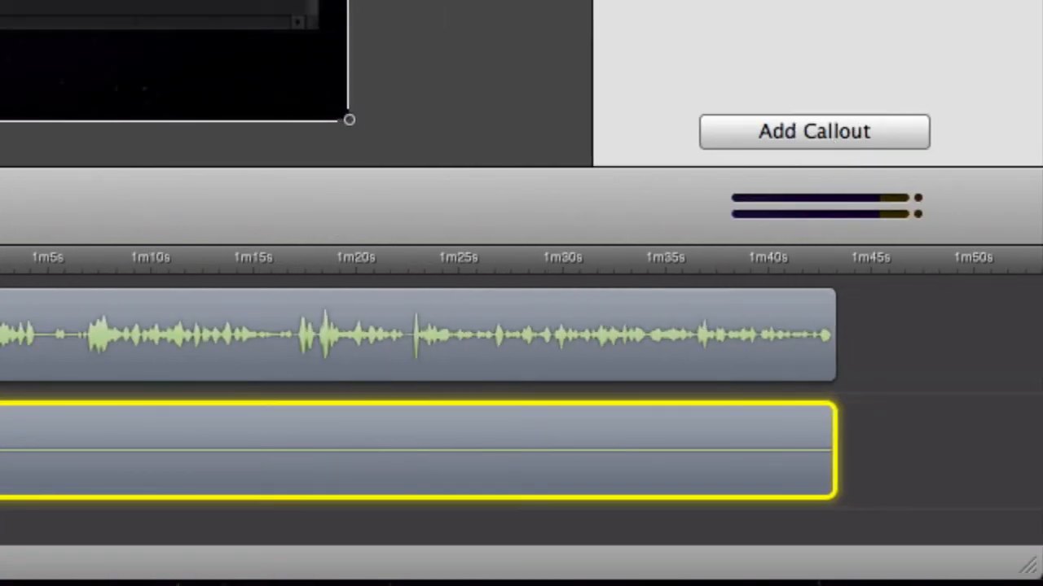
Step: Add a callout to the screen recording that spotlights the mouse cursor at 80% opacity
left_click(812, 131)
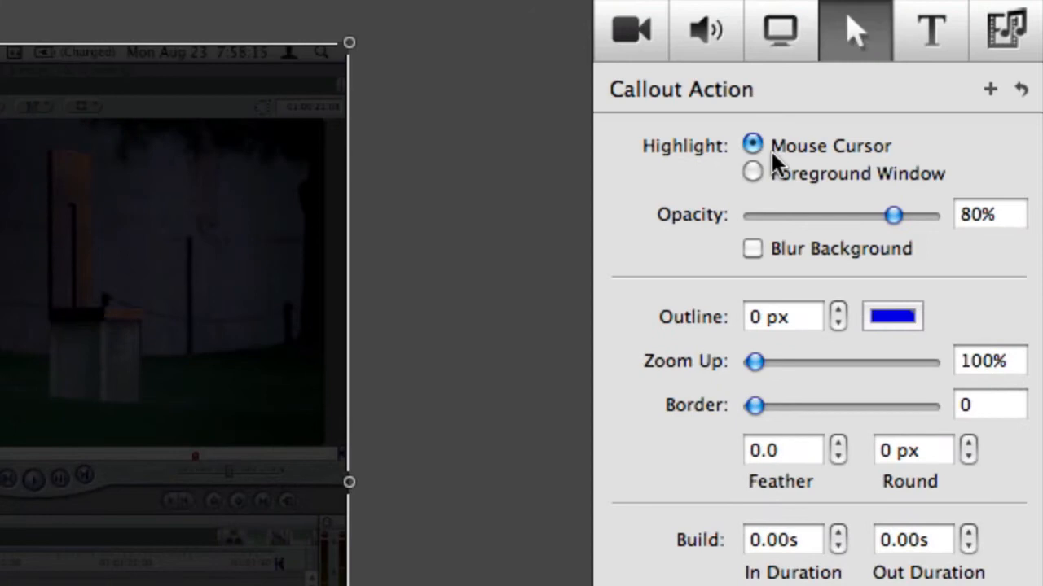
left_click(751, 173)
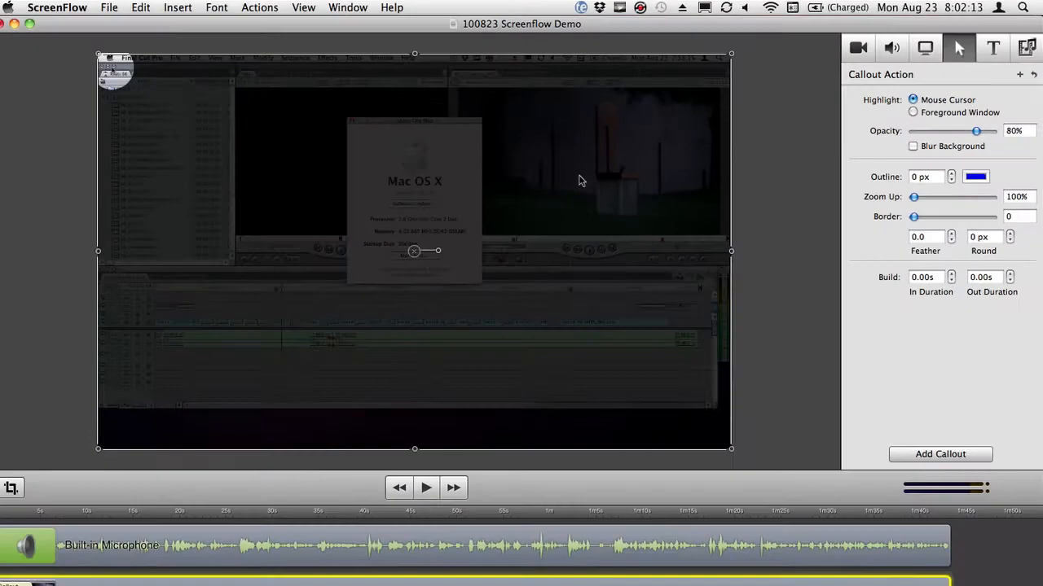
left_click(426, 487)
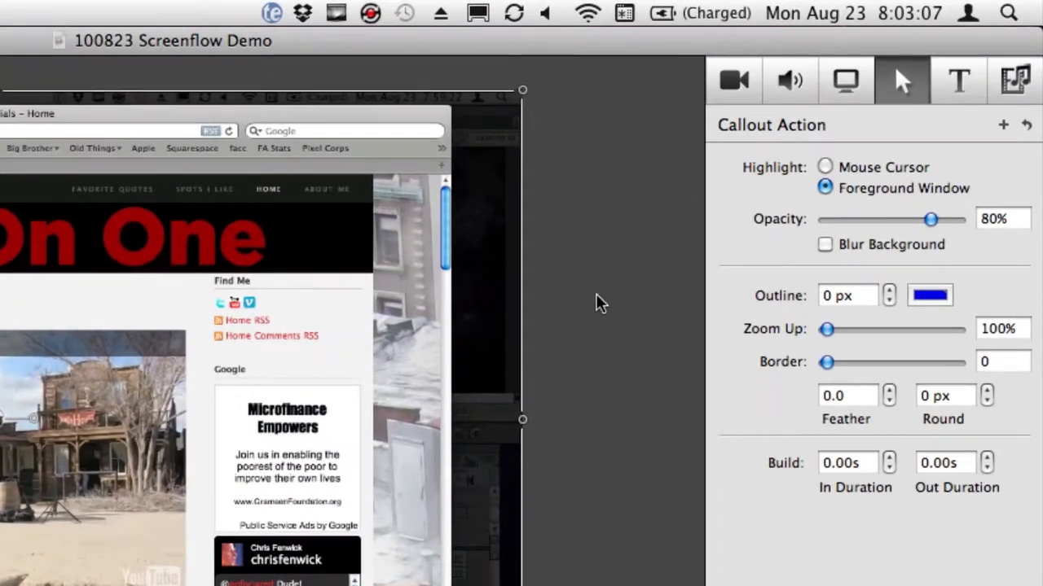
mouse_move(489, 503)
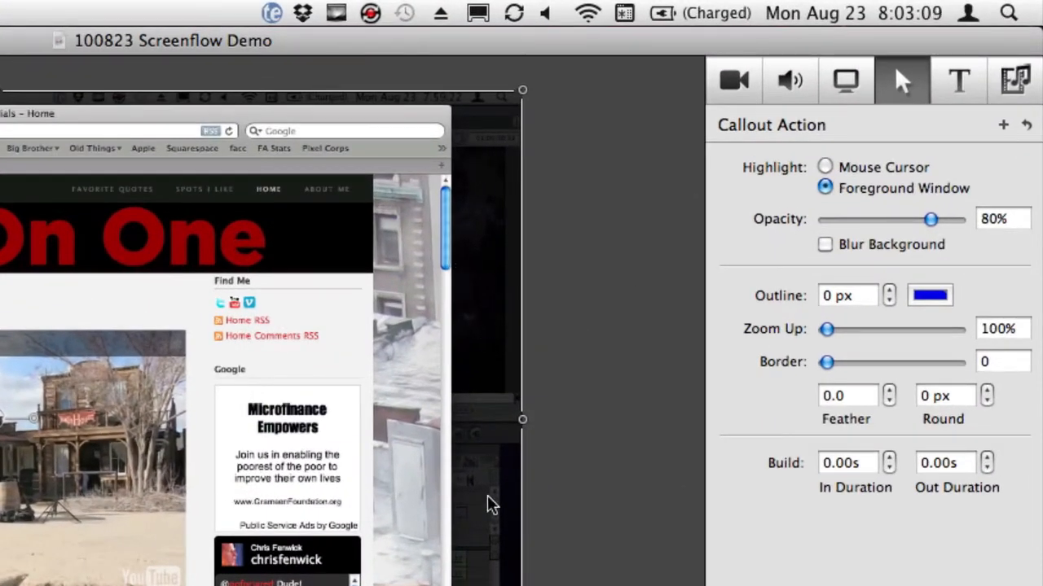
Step: Lower the foreground-window callout's dimming opacity to 46%
left_click_drag(930, 220, 886, 220)
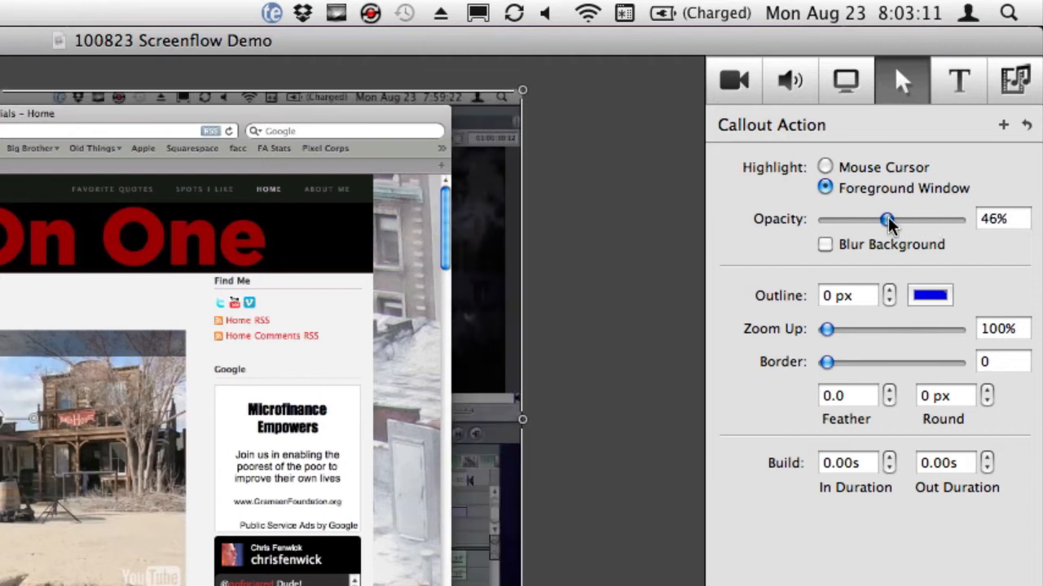
left_click(825, 245)
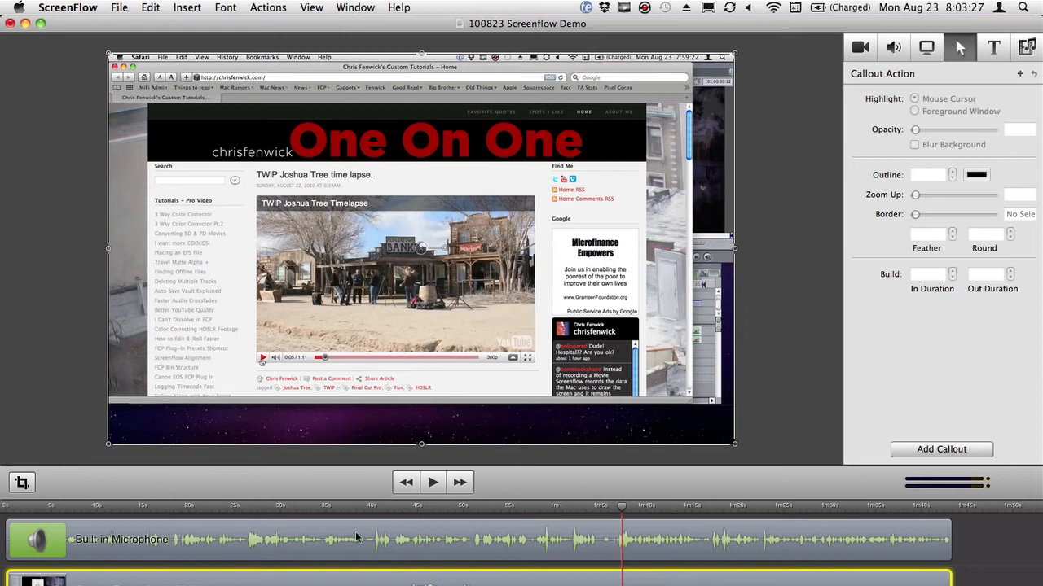
mouse_move(276, 494)
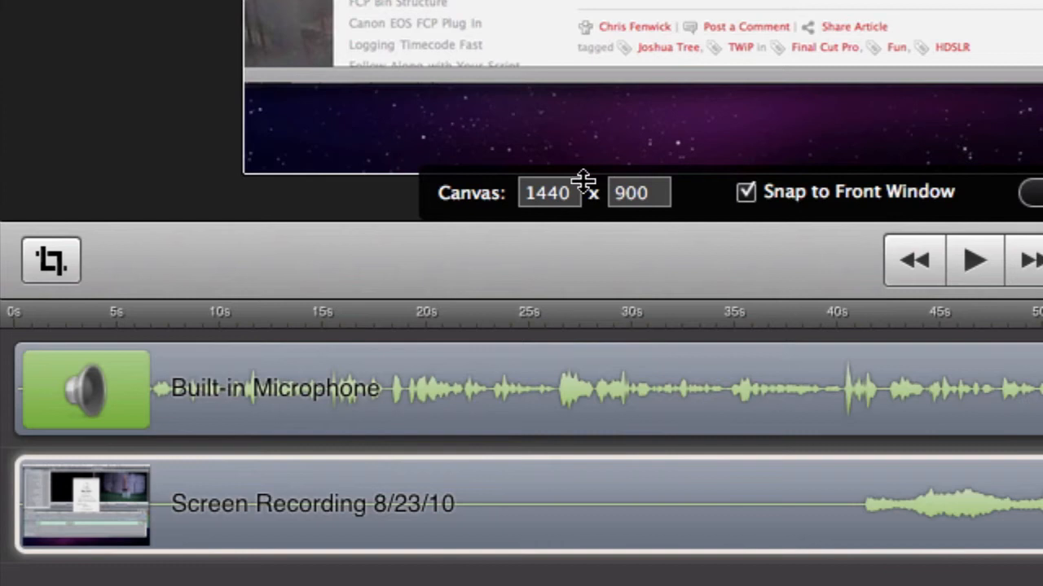
type("128")
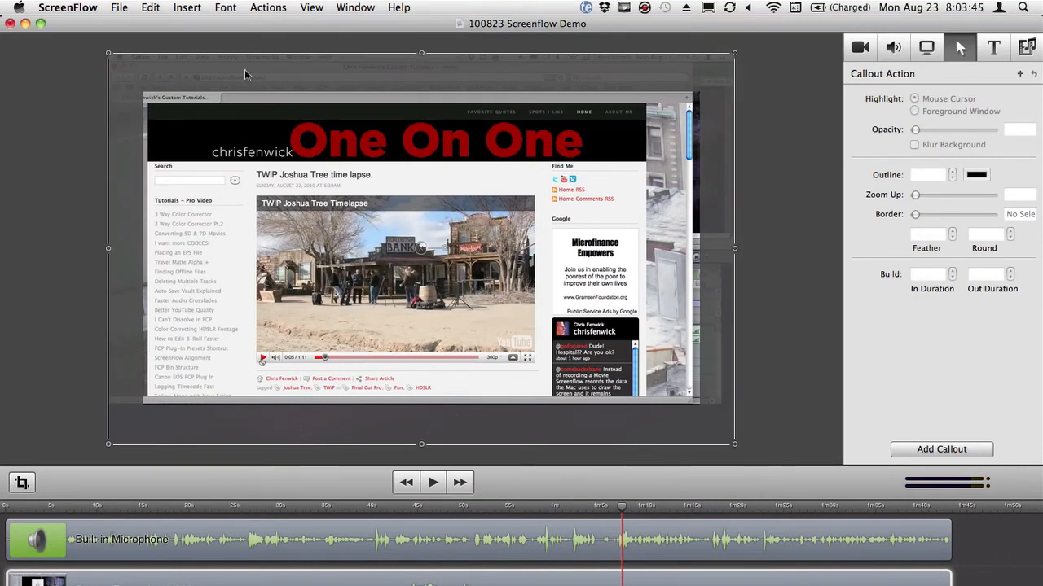
mouse_move(898, 163)
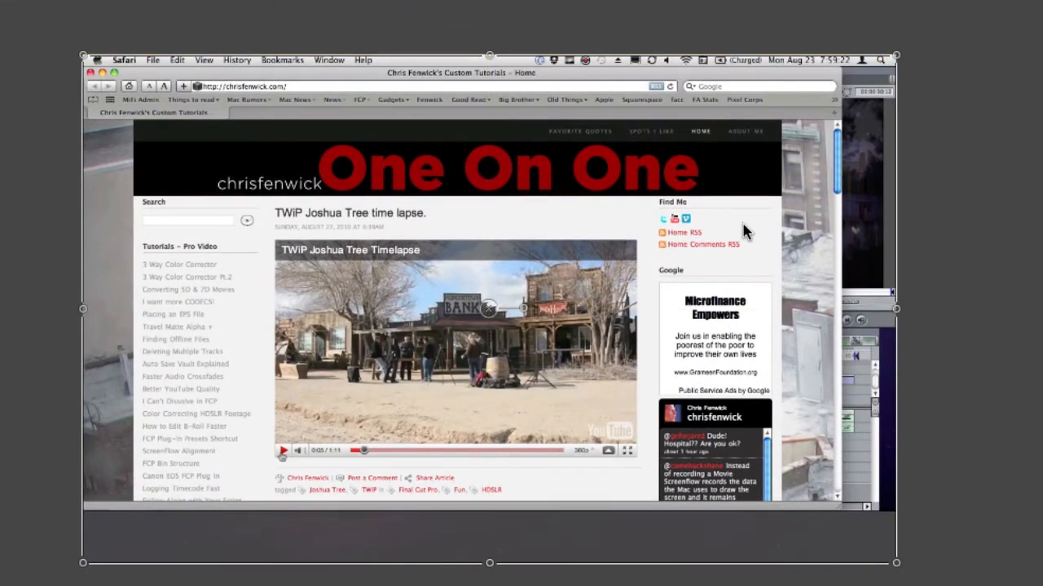
mouse_move(829, 522)
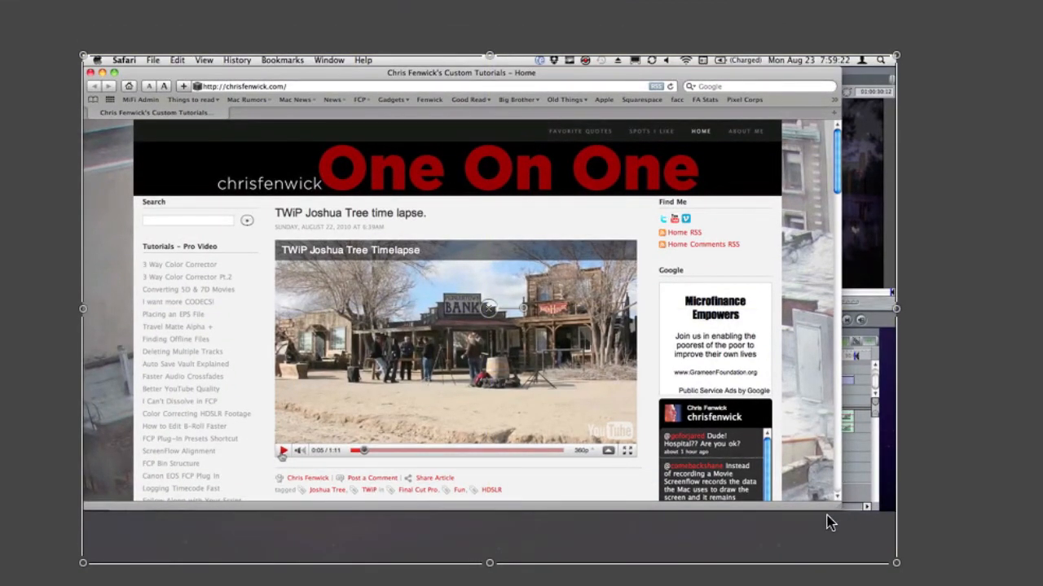
mouse_move(824, 522)
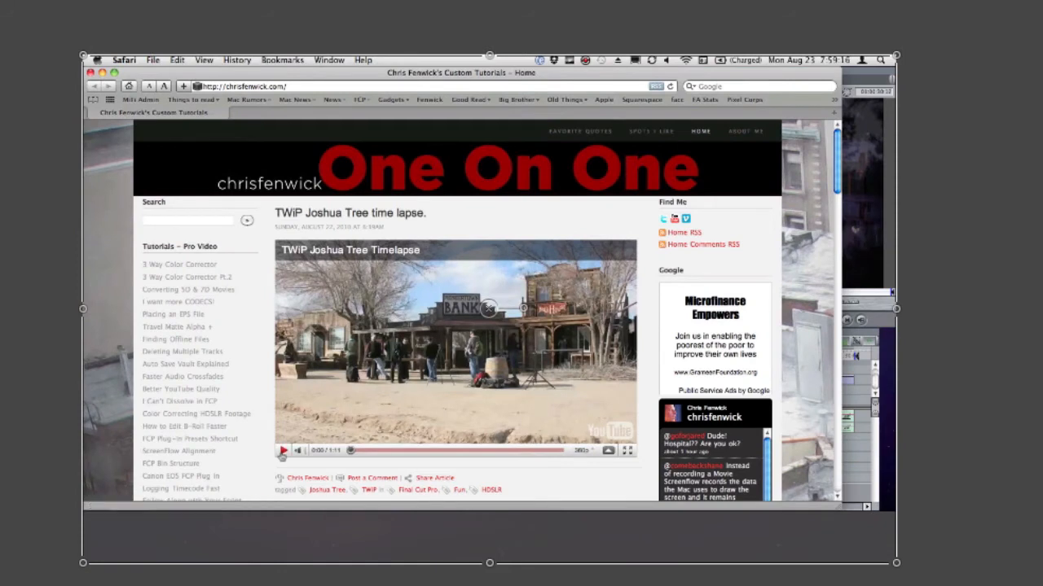
mouse_move(168, 426)
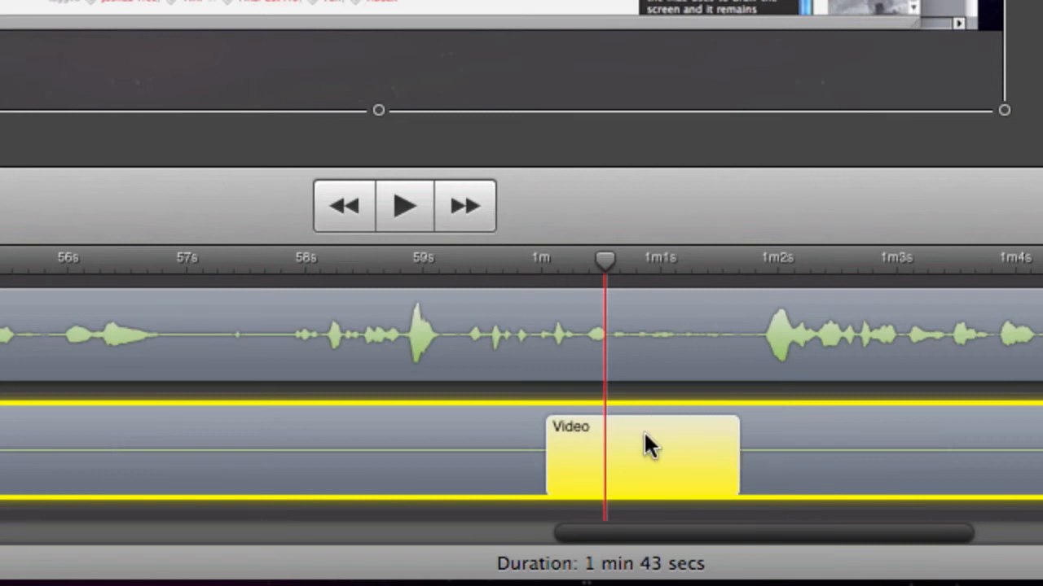
mouse_move(512, 269)
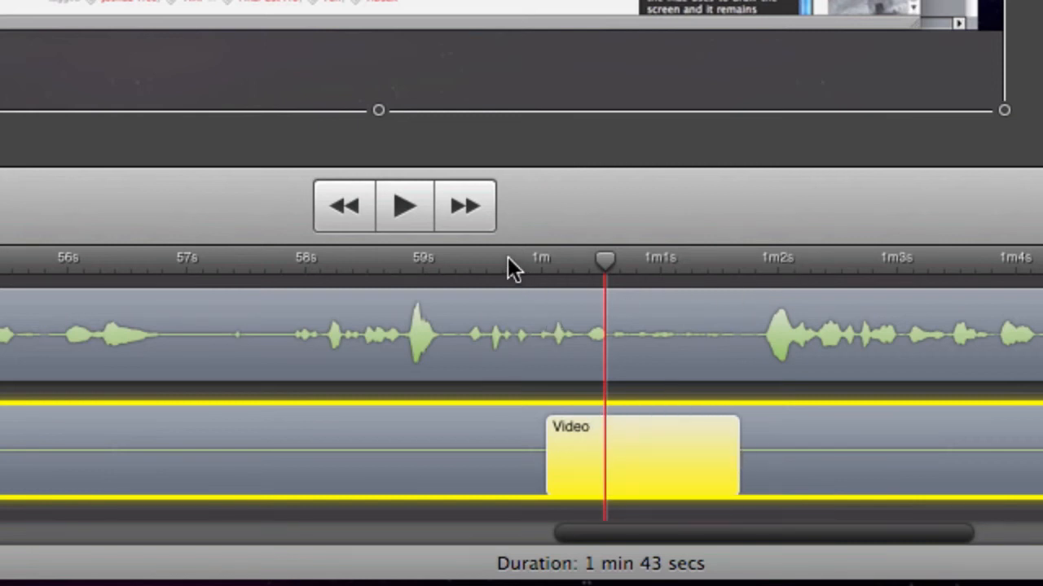
Step: Position the playhead just before the video action near the one-minute mark
left_click_drag(606, 259, 509, 259)
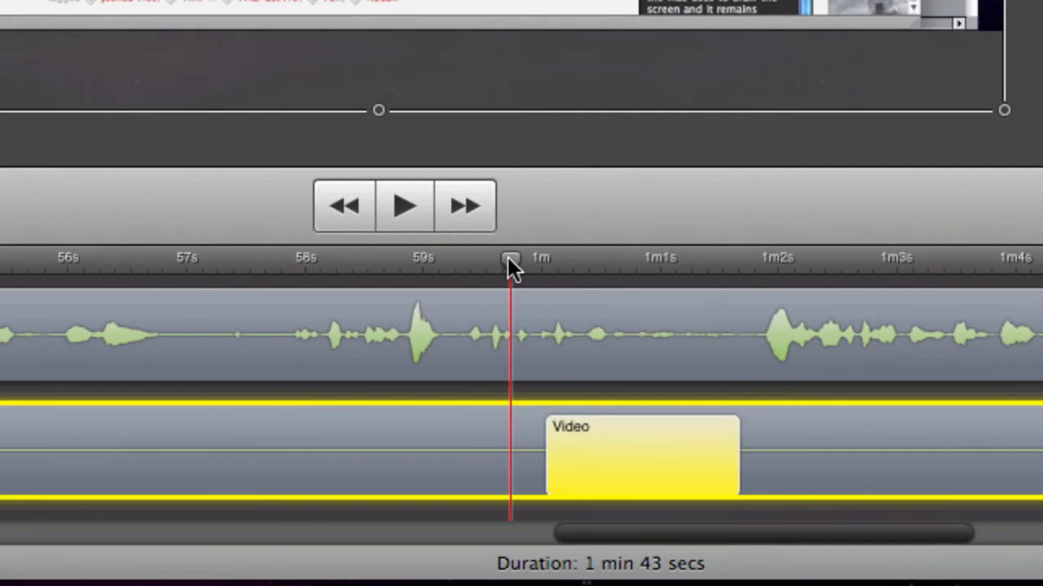
left_click_drag(509, 259, 849, 259)
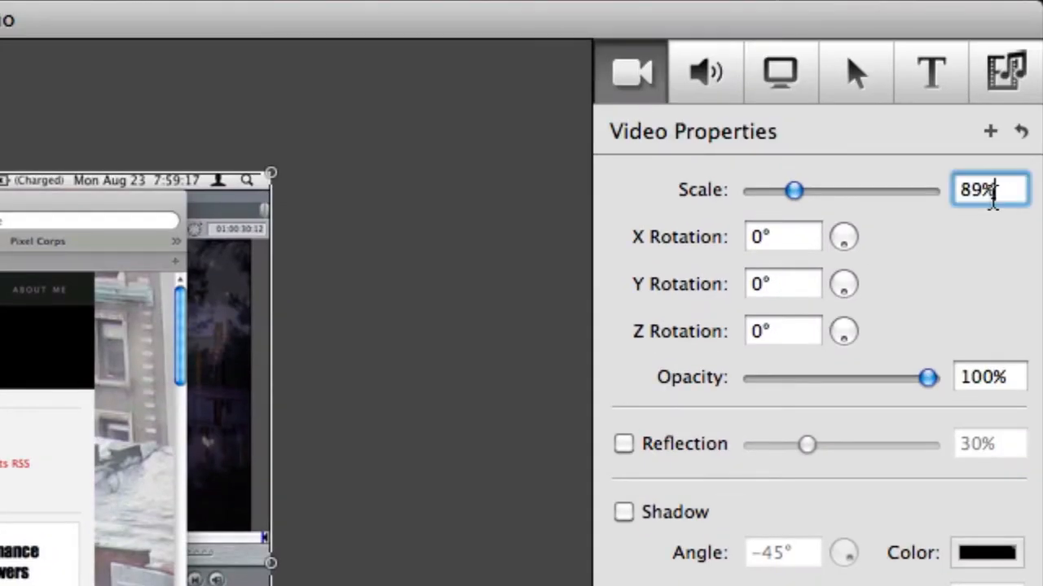
Step: Enter an enlarged 200% scale for the video action and commit it
type("200%")
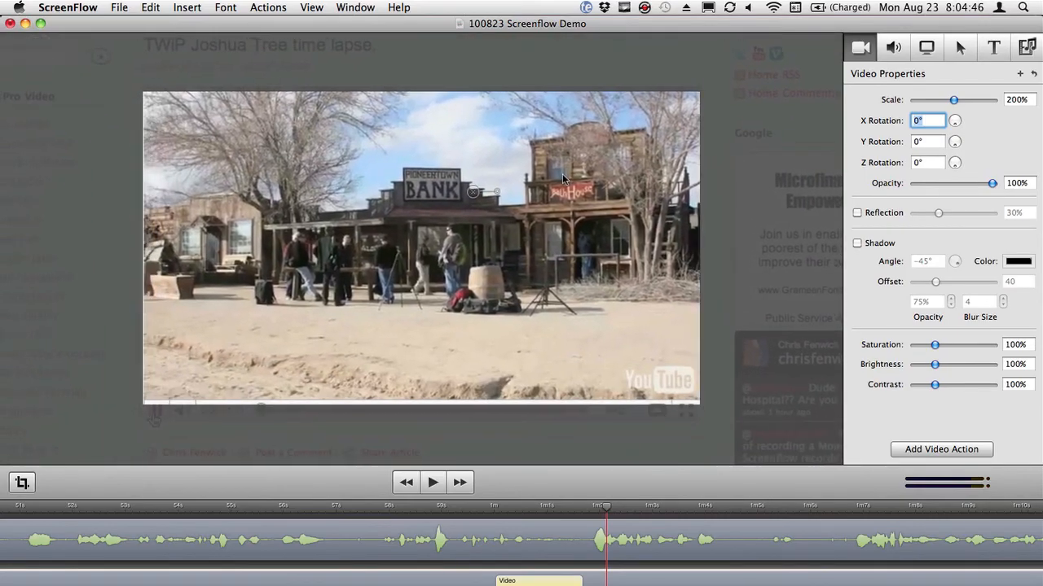
left_click(1016, 99)
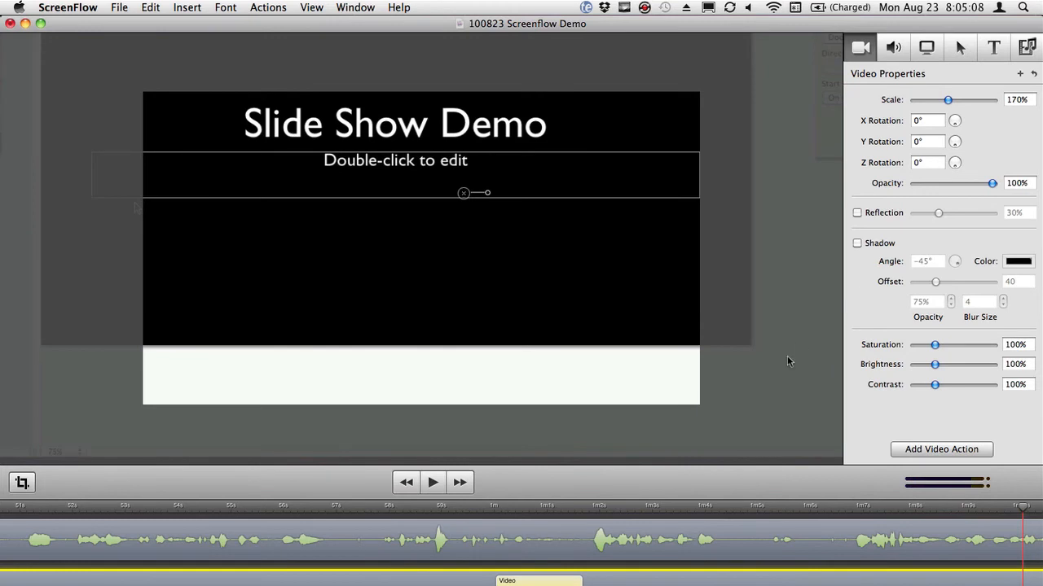
Step: Work the Scale field in Video Properties for the Keynote section's video action
left_click(1019, 99)
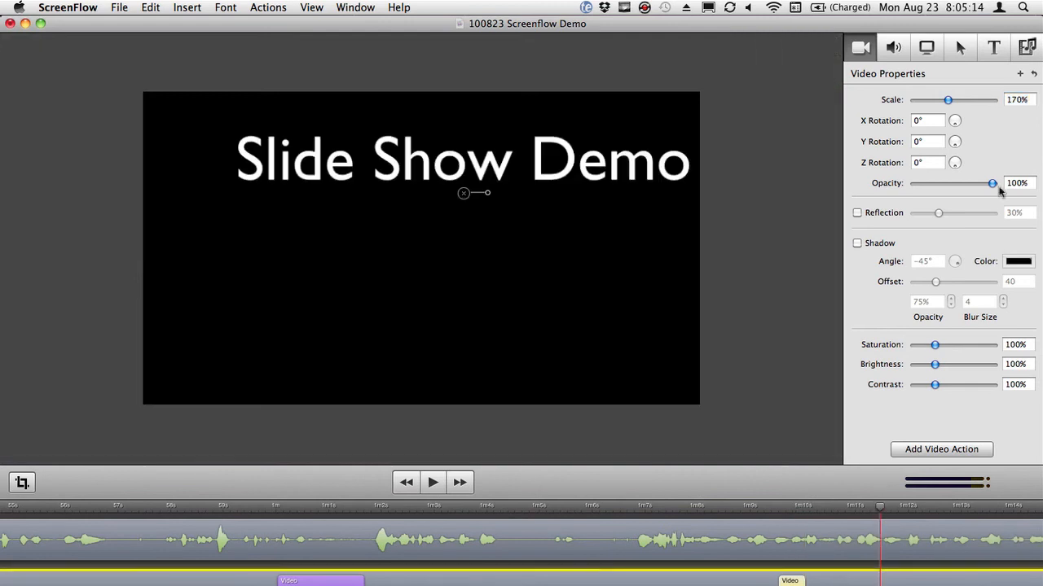
left_click(1018, 99)
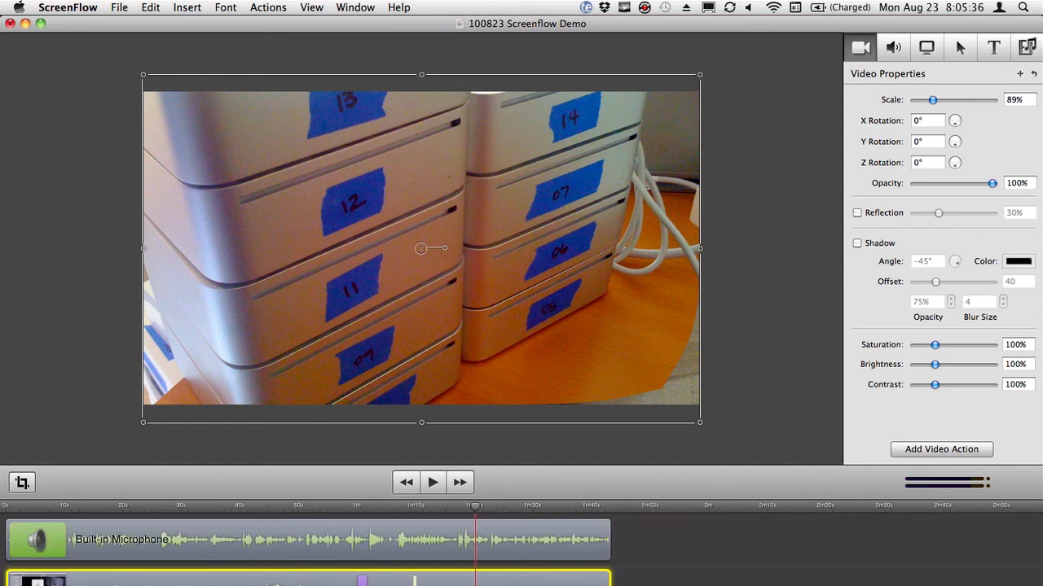
Step: Select the Final Cut section and enter 17 into the recording's Scale field
left_click(124, 506)
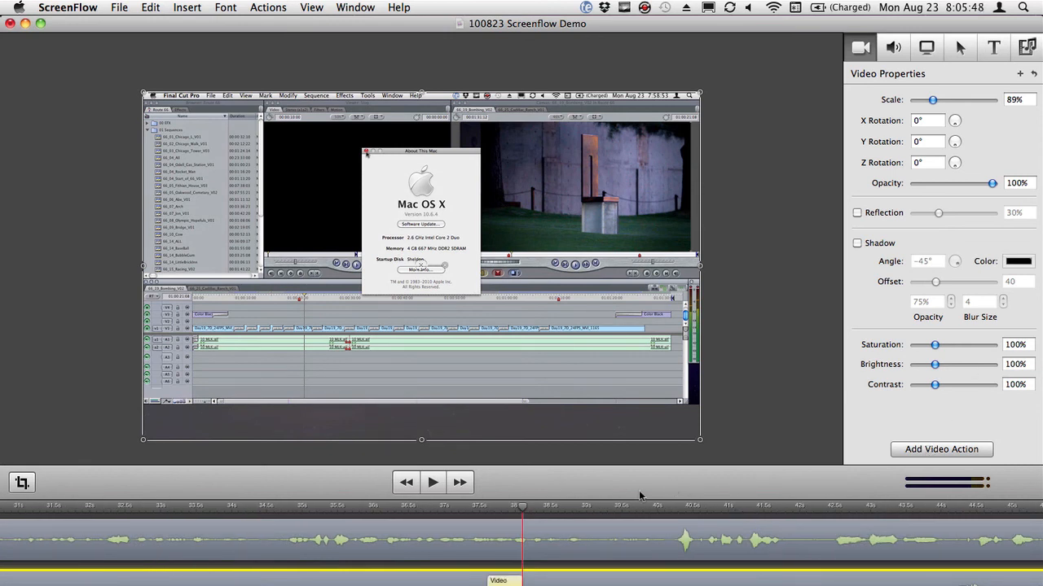
left_click(1014, 99)
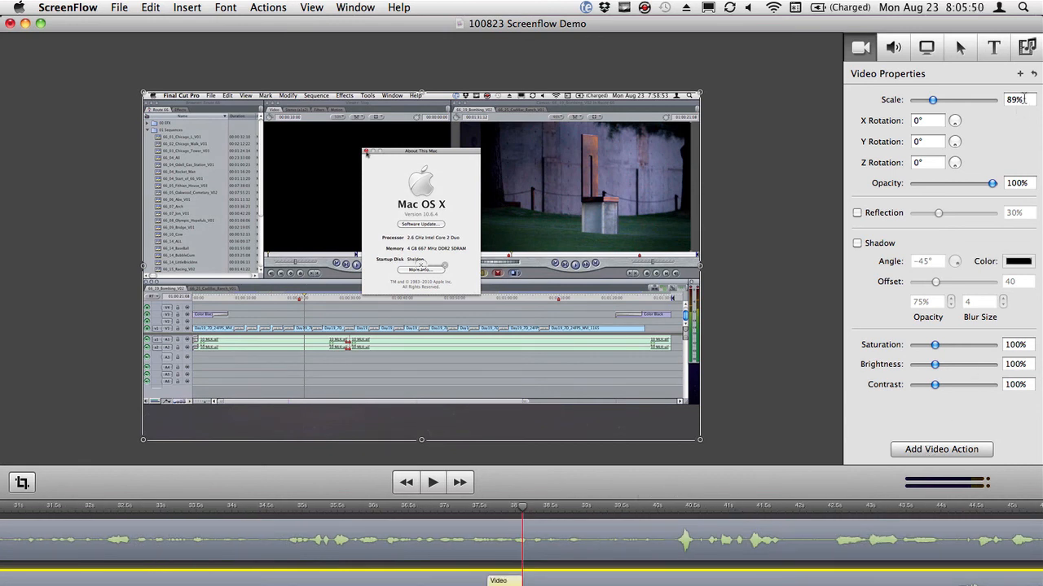
type("170%")
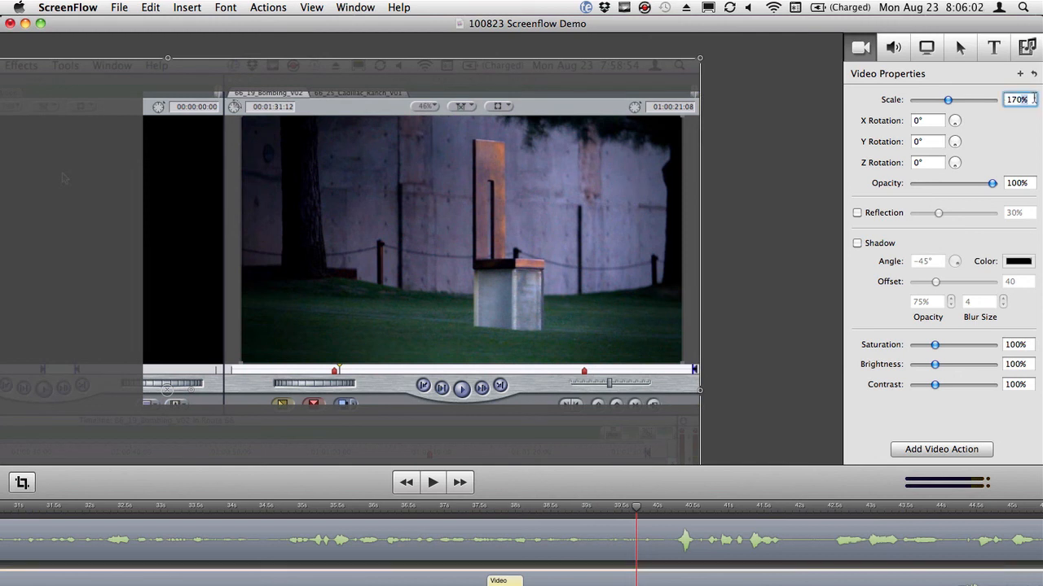
Step: Set the recording scale to 180% and briefly preview the zoomed Final Cut footage
type("180")
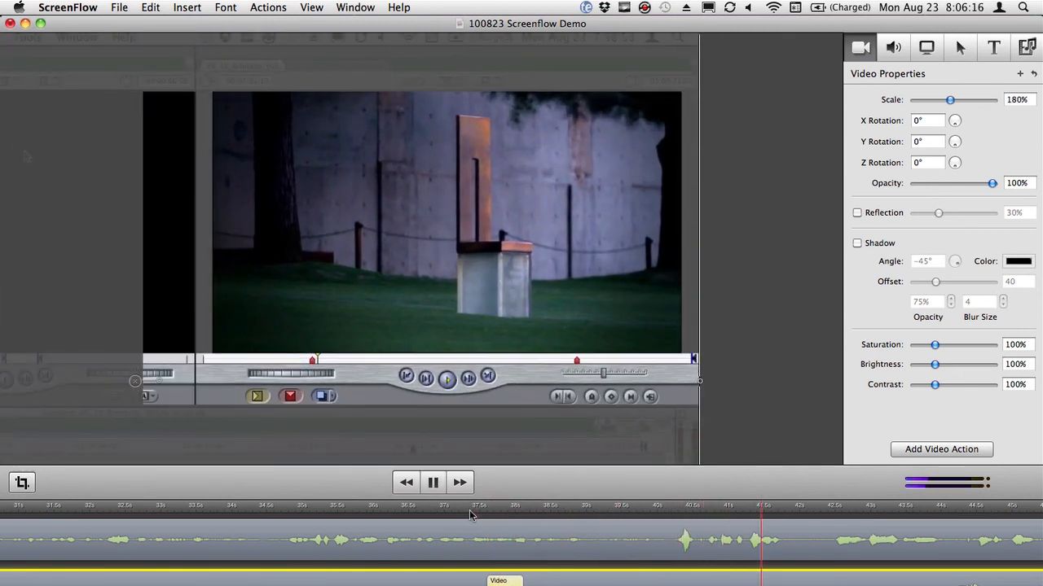
left_click(446, 380)
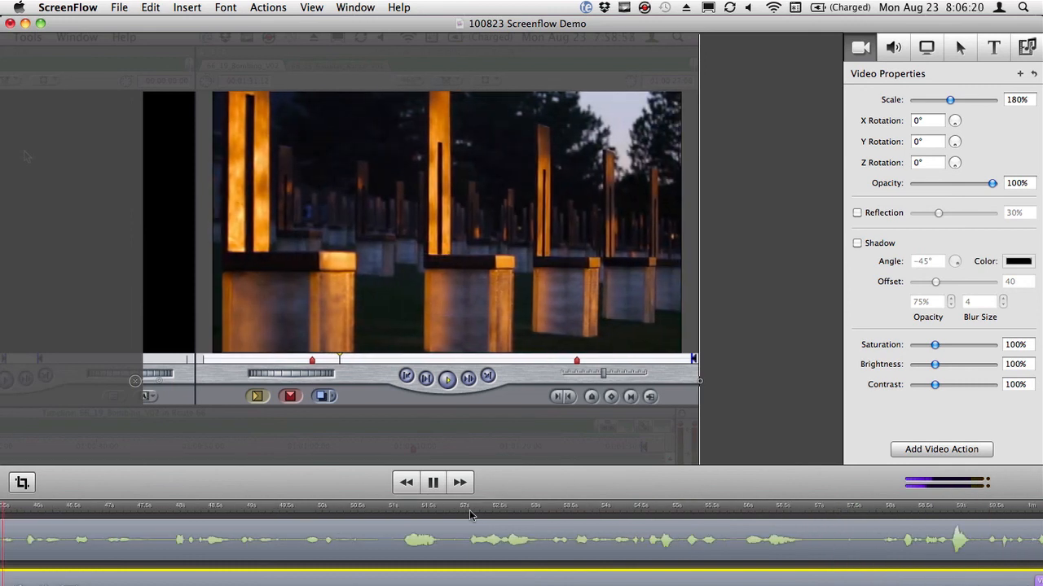
left_click(433, 482)
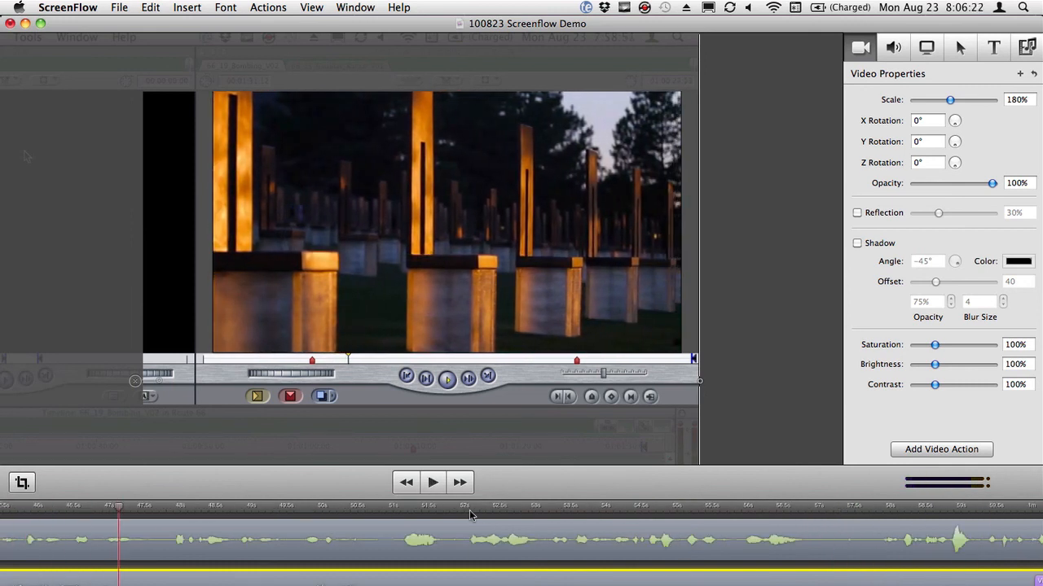